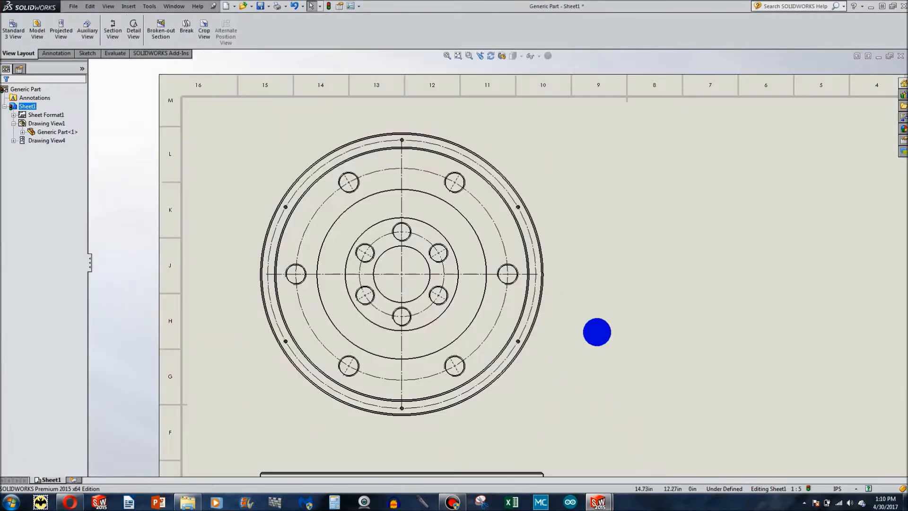
pyautogui.moveTo(14, 52)
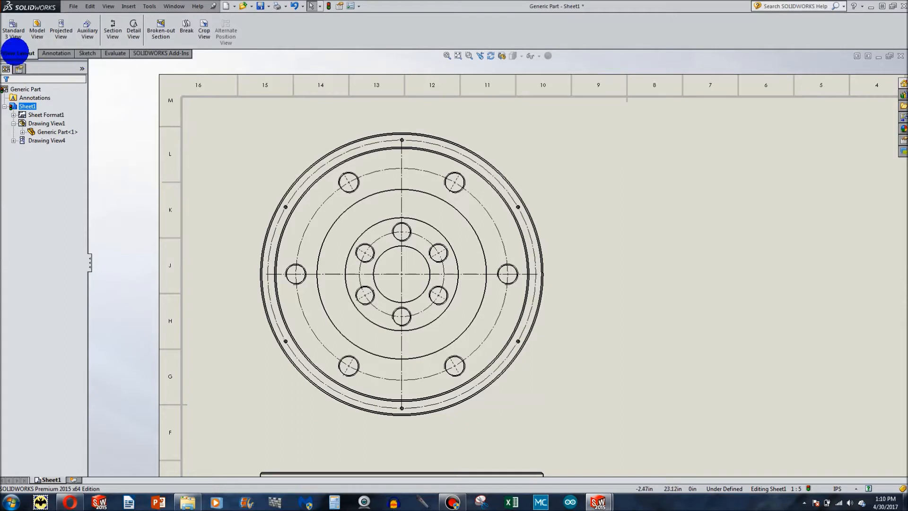
# Step: Start a section view of the flange using a horizontal cutting line
pyautogui.click(112, 31)
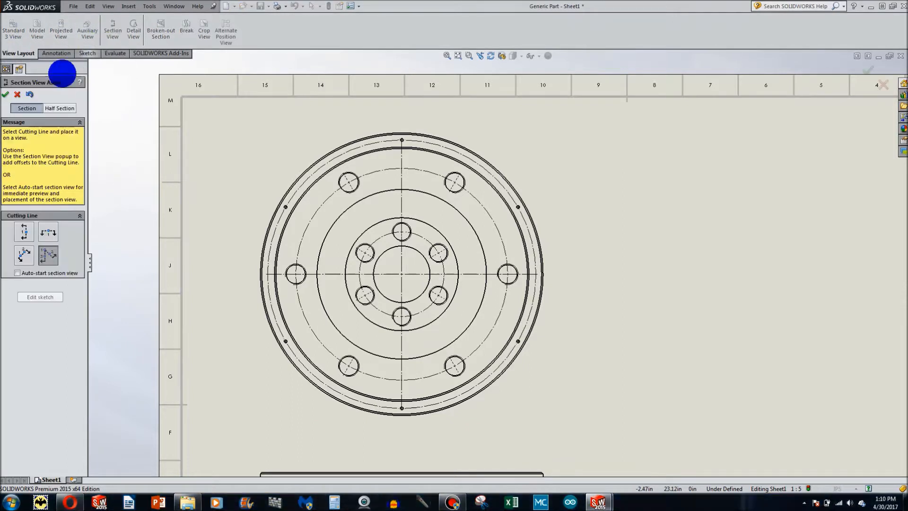
pyautogui.moveTo(36, 232)
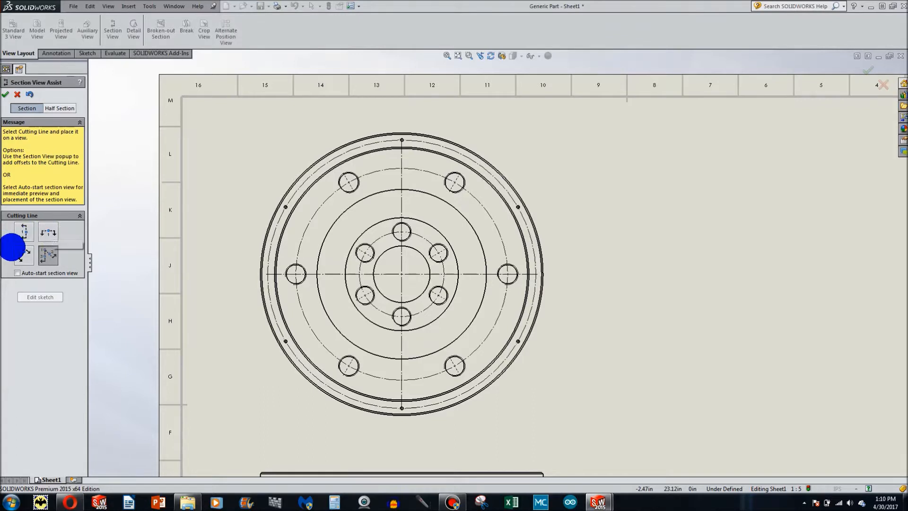
pyautogui.moveTo(23, 253)
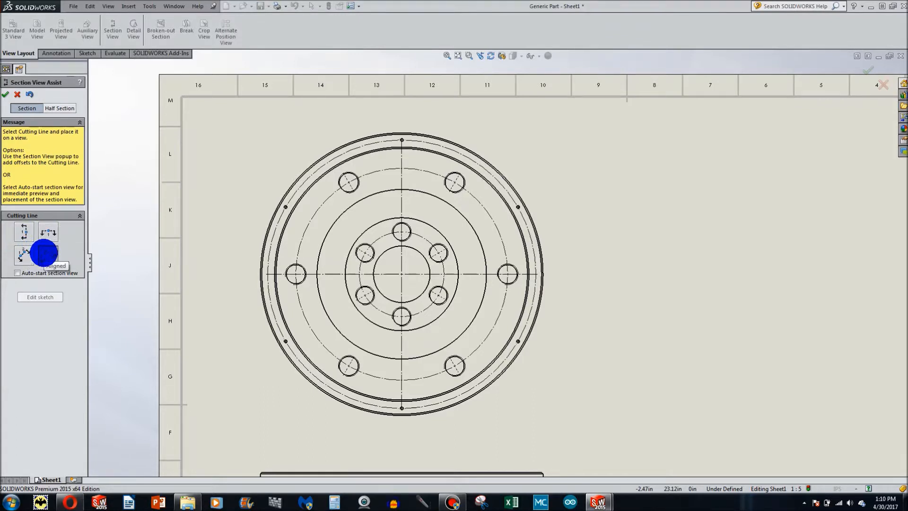
pyautogui.click(405, 240)
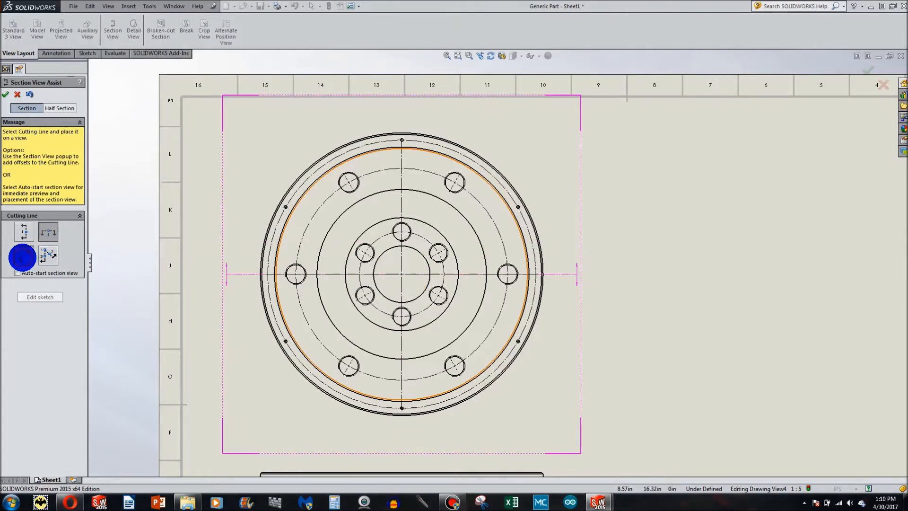
# Step: Cut horizontally through the flange centre and place section view A-A above the sheet
pyautogui.click(402, 275)
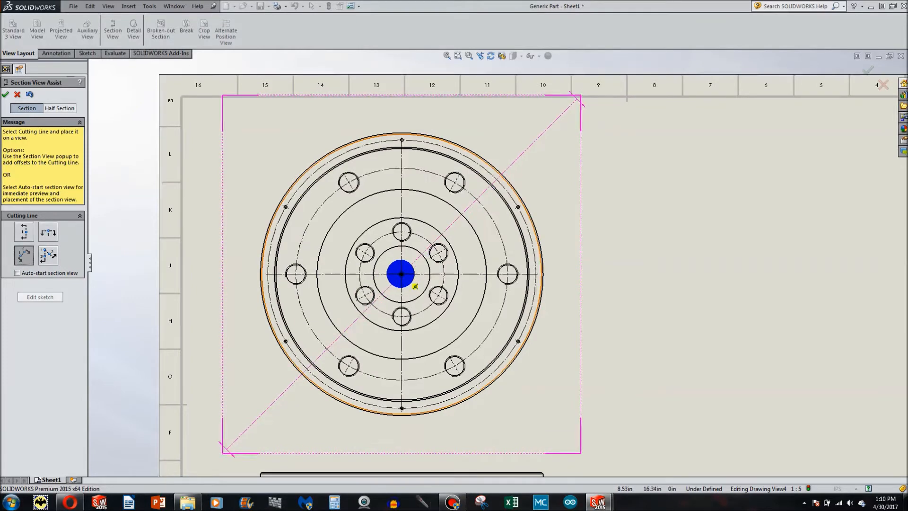
pyautogui.click(24, 232)
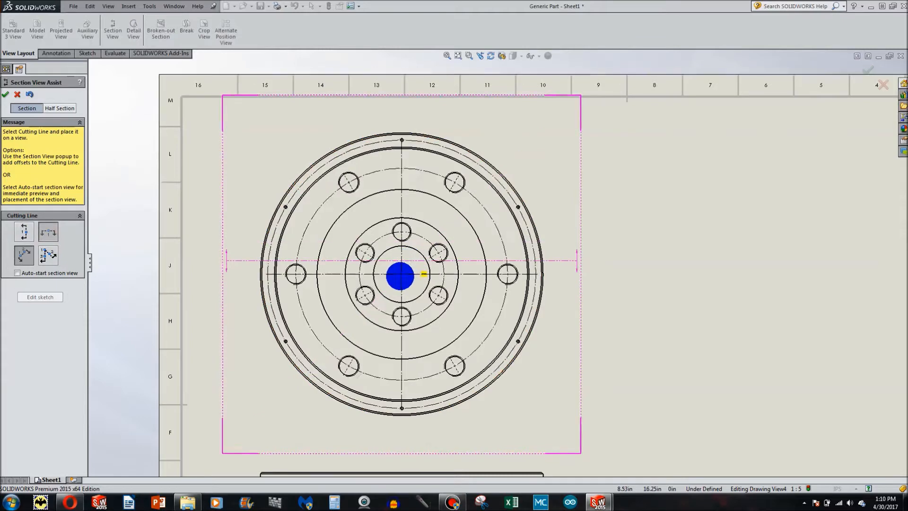
pyautogui.click(401, 275)
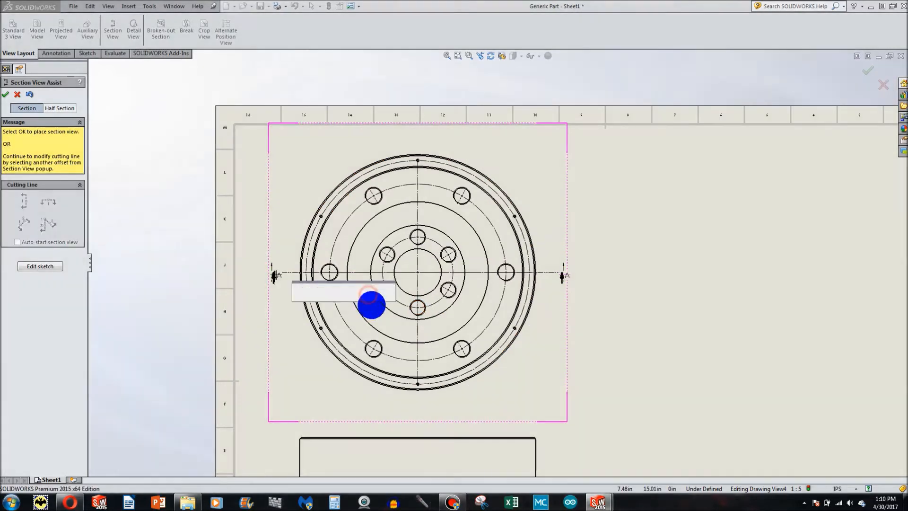
pyautogui.click(5, 95)
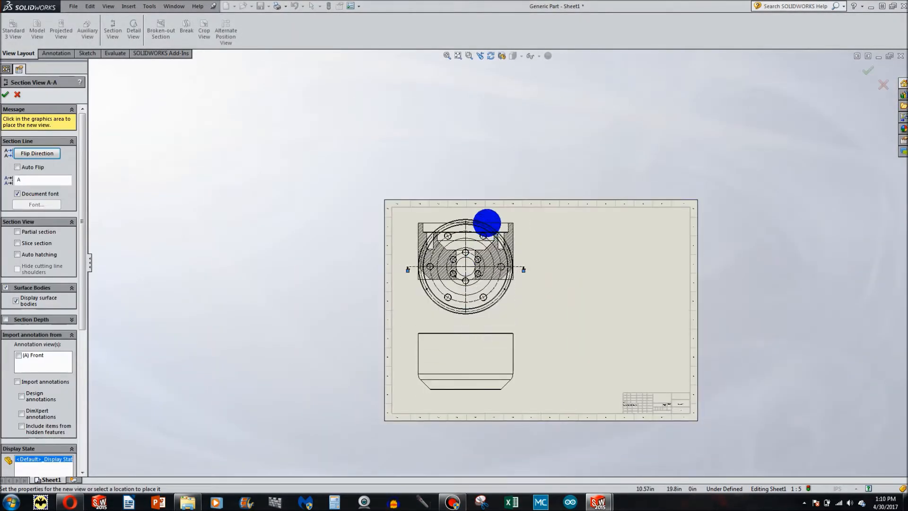
pyautogui.click(465, 148)
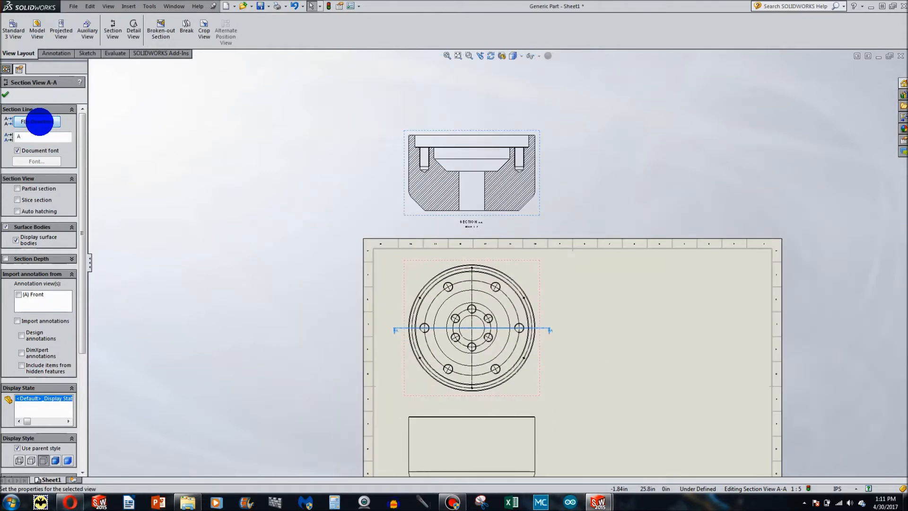
# Step: Flip section A-A, break its alignment, and move it right of the flange view
pyautogui.click(36, 121)
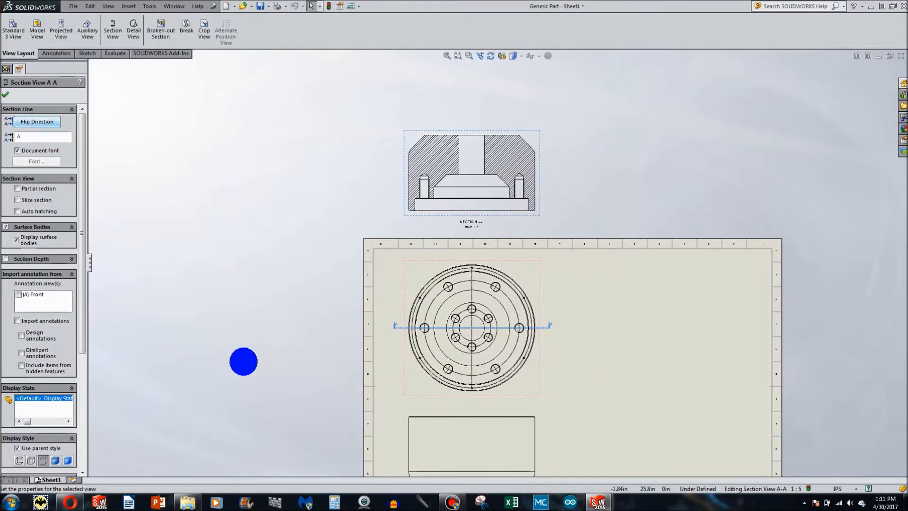
pyautogui.moveTo(526, 375)
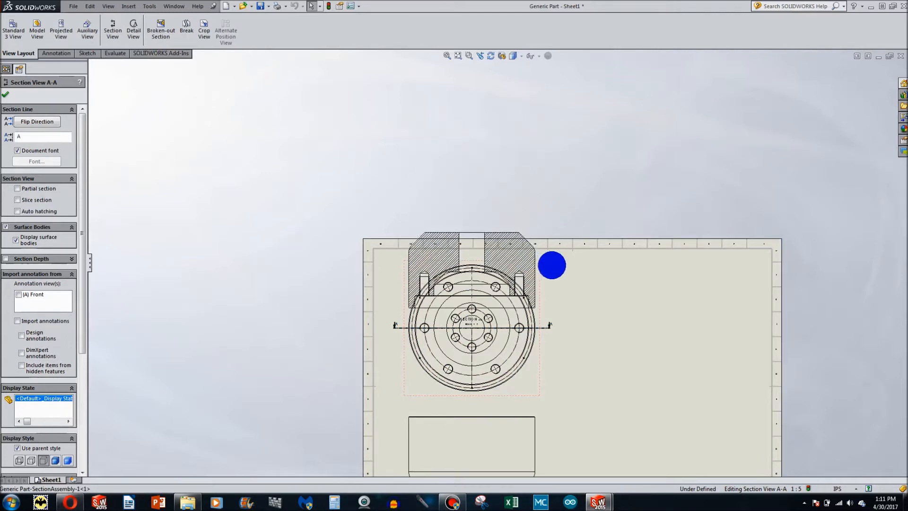
pyautogui.click(36, 121)
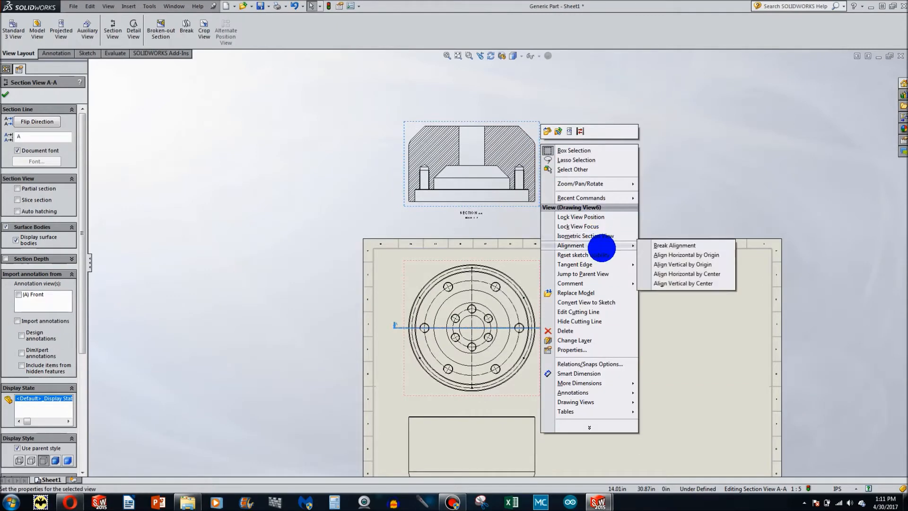
pyautogui.click(673, 245)
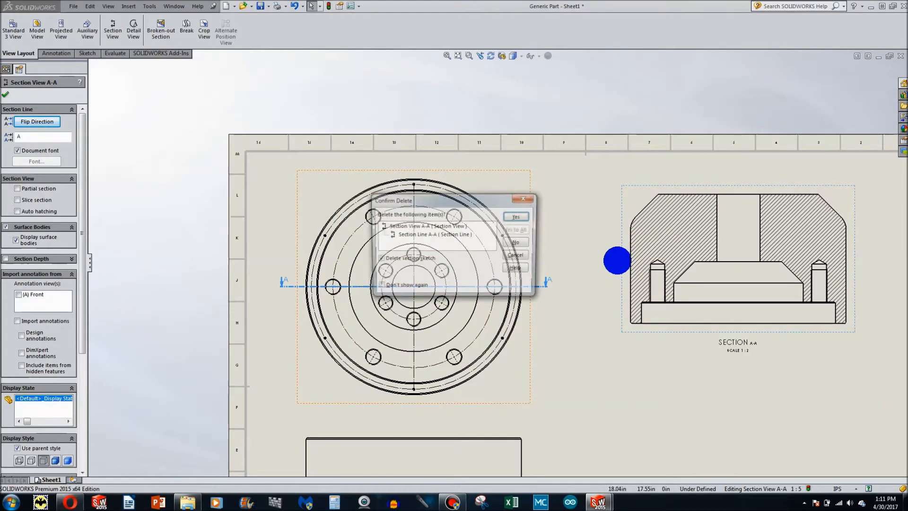
# Step: Remove section A-A, place vertical-cut section B-B right of the flange, then delete it
pyautogui.click(514, 216)
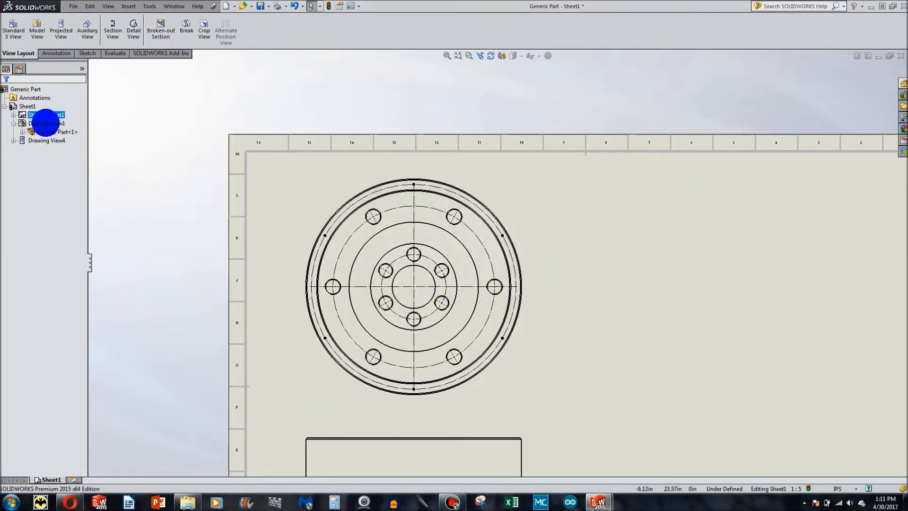
pyautogui.click(113, 28)
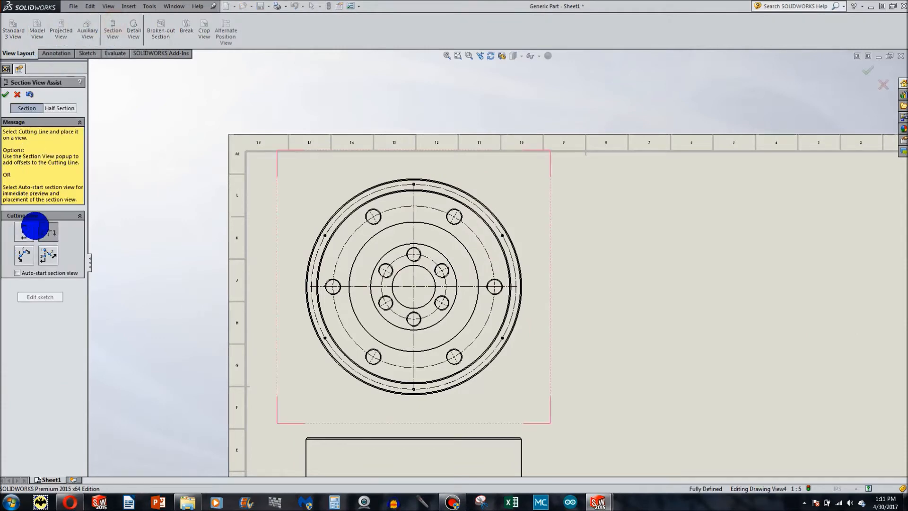
pyautogui.click(413, 288)
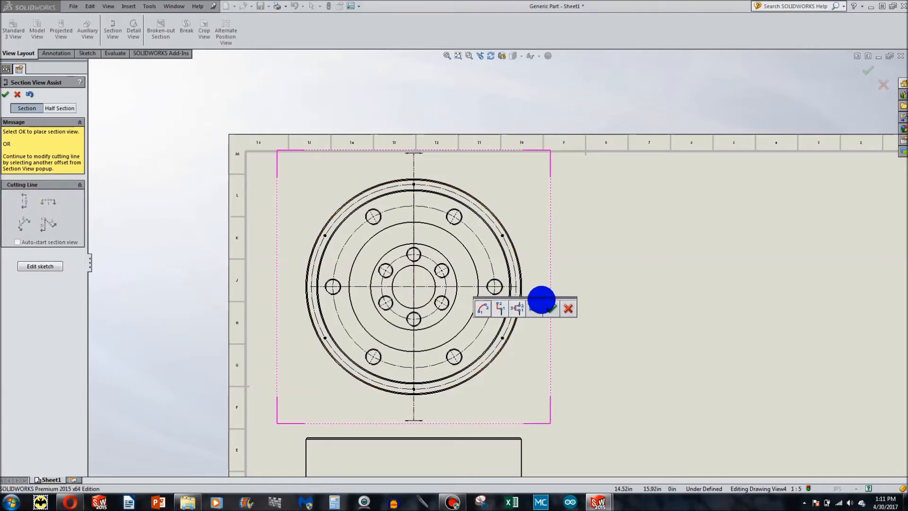
pyautogui.click(547, 307)
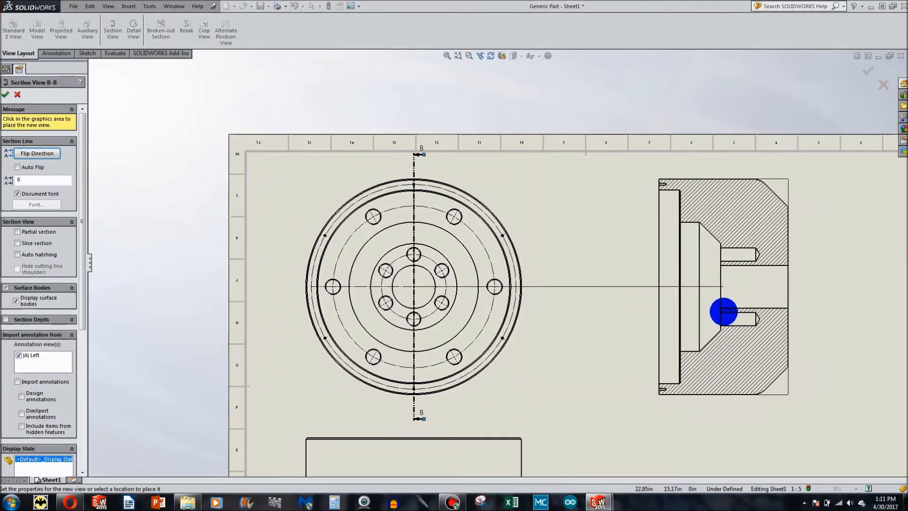
pyautogui.click(510, 317)
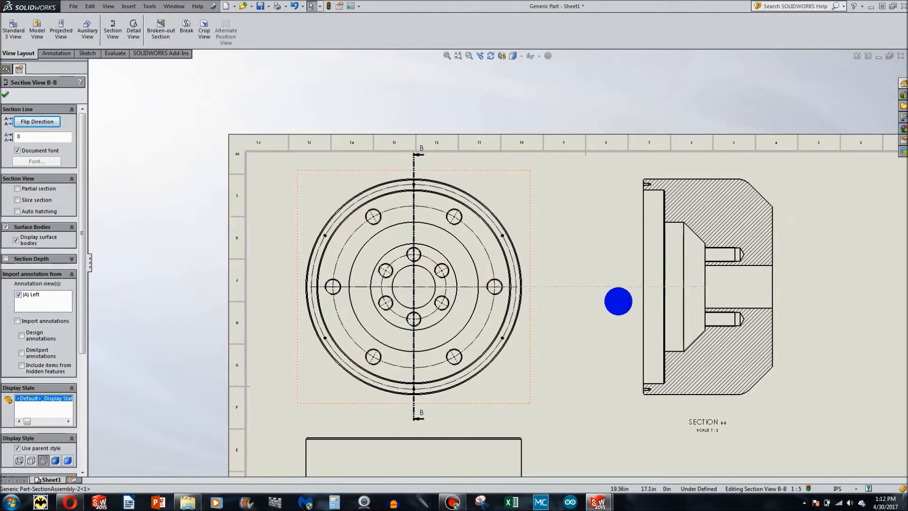
pyautogui.press('Delete')
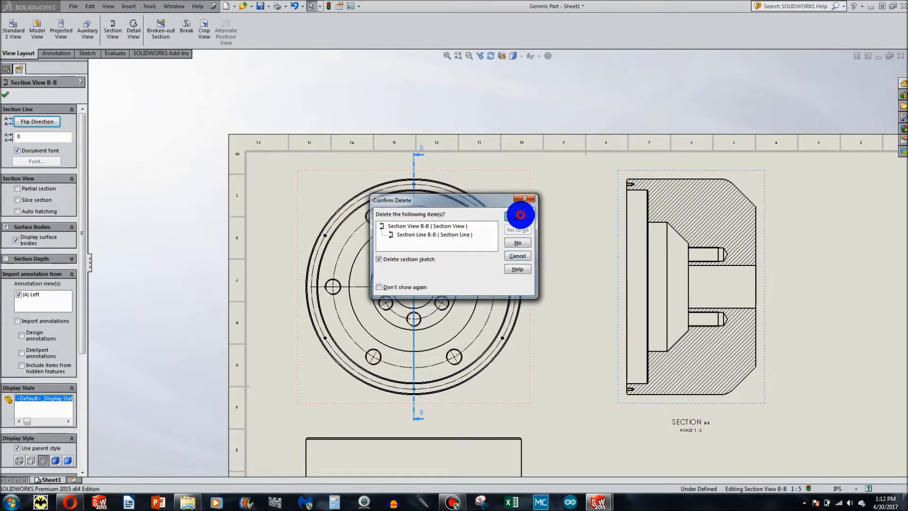
# Step: Remove section B-B and place section C-C, cut along an L-shaped line, right of the flange
pyautogui.click(516, 216)
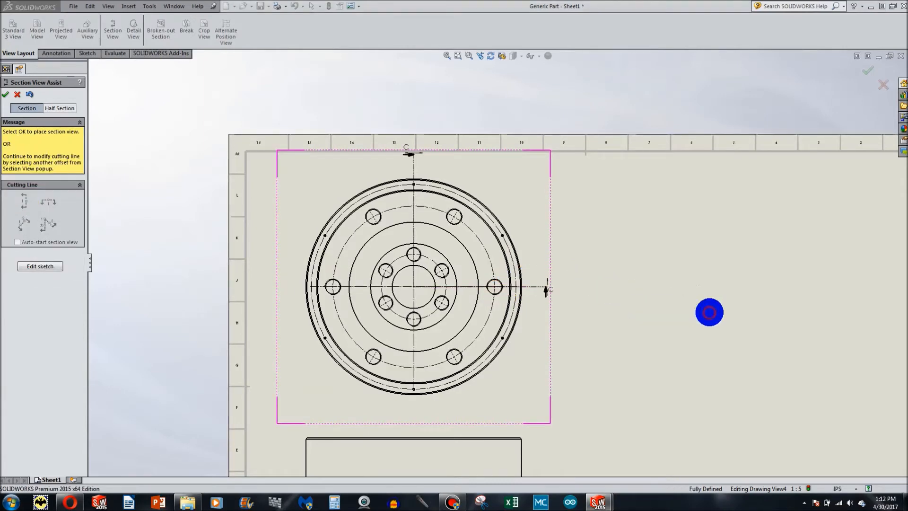
pyautogui.click(709, 312)
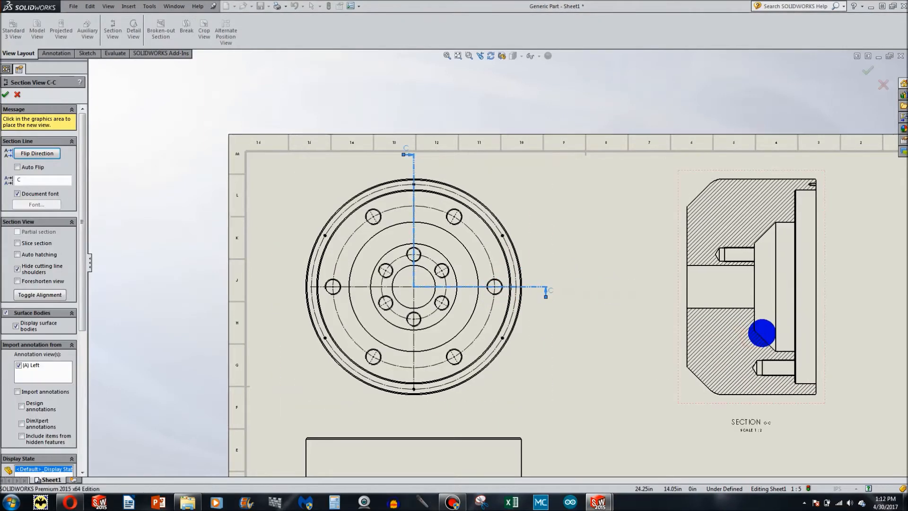
pyautogui.click(702, 424)
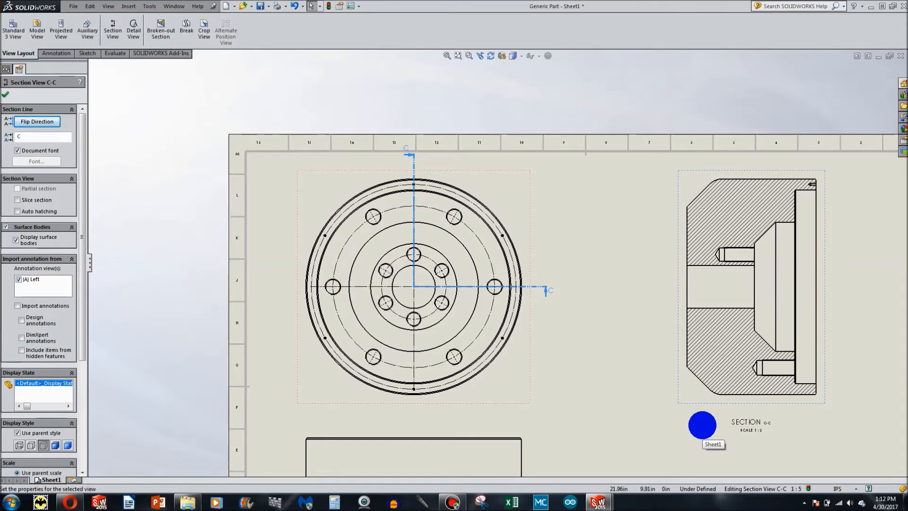
pyautogui.click(423, 287)
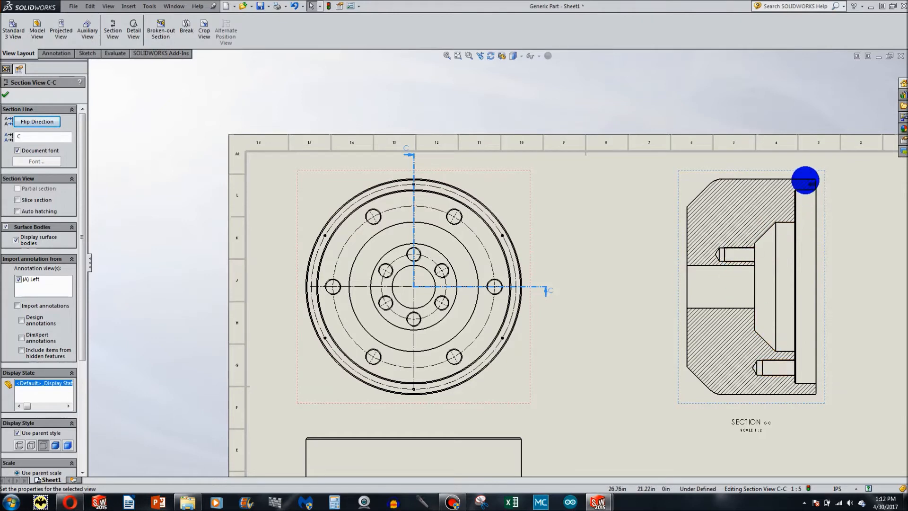
pyautogui.moveTo(650, 302)
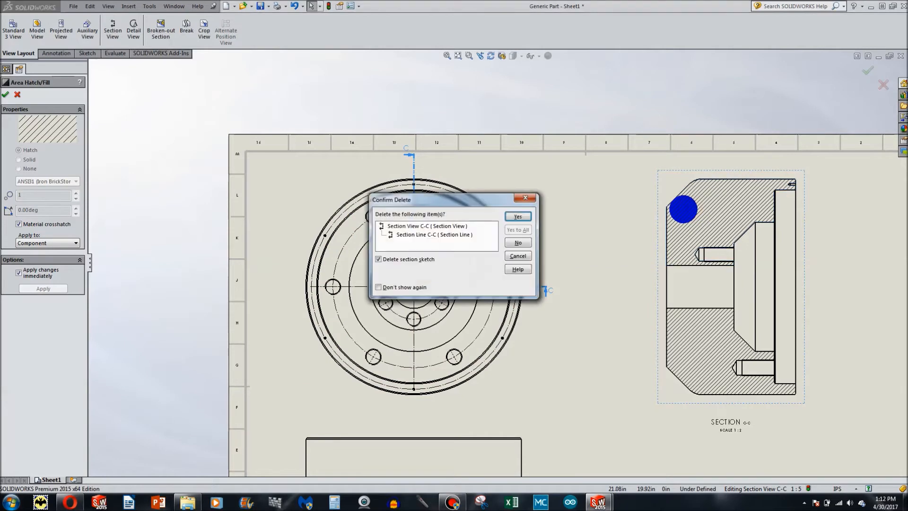
# Step: Remove section C-C and sketch a slanted line through the upper-left hole and an arc to the centre line
pyautogui.click(516, 216)
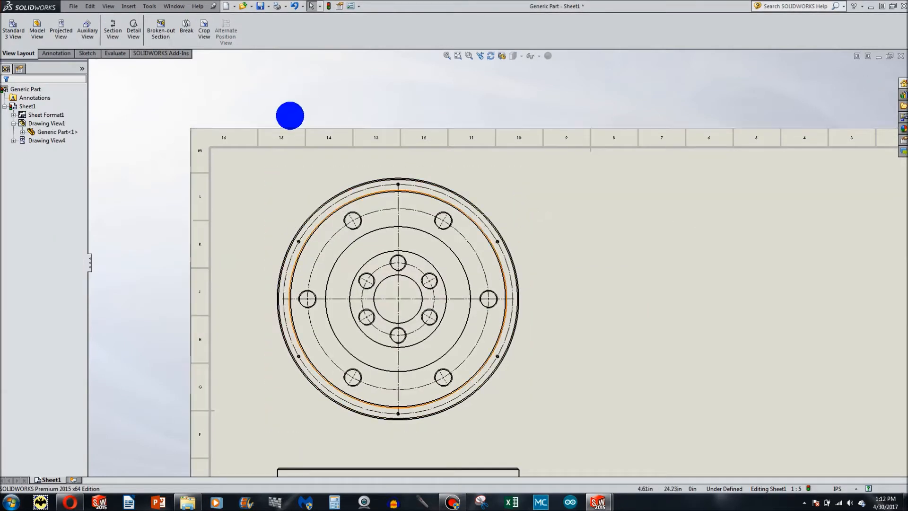
pyautogui.click(85, 54)
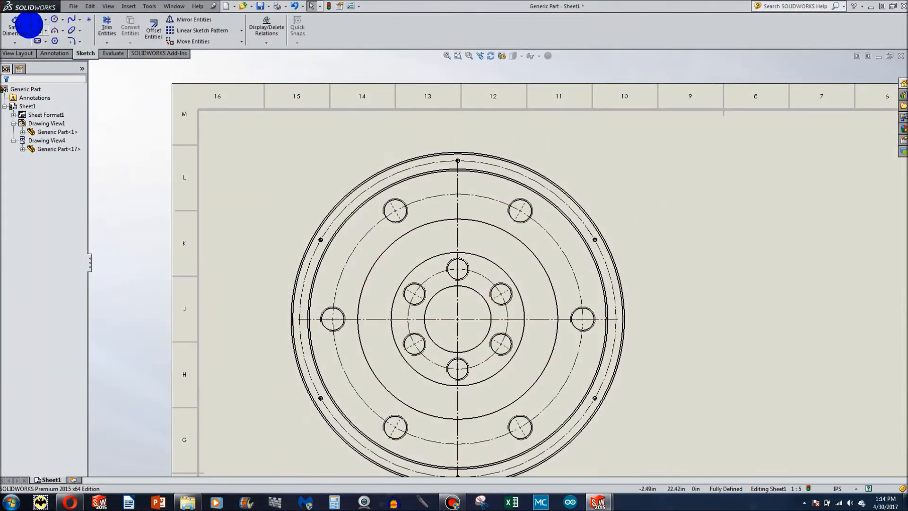
pyautogui.click(37, 19)
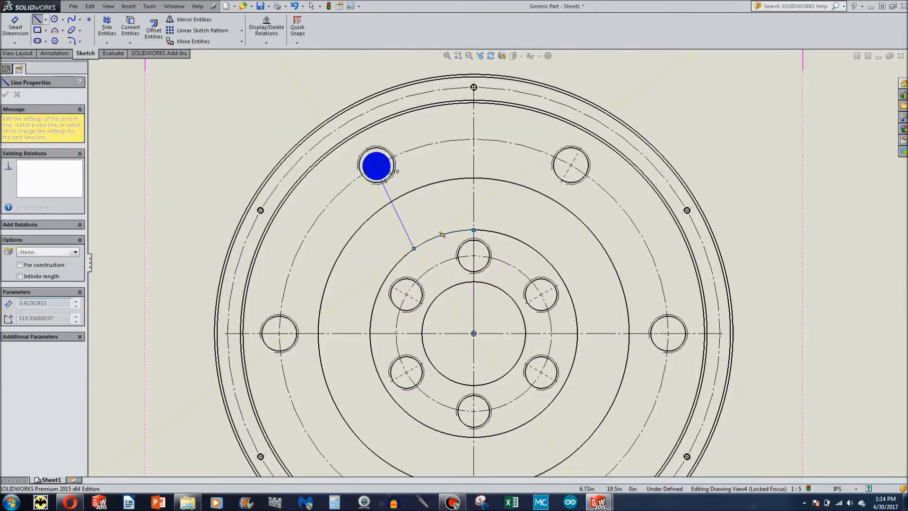
pyautogui.moveTo(375, 166); pyautogui.dragTo(366, 129)
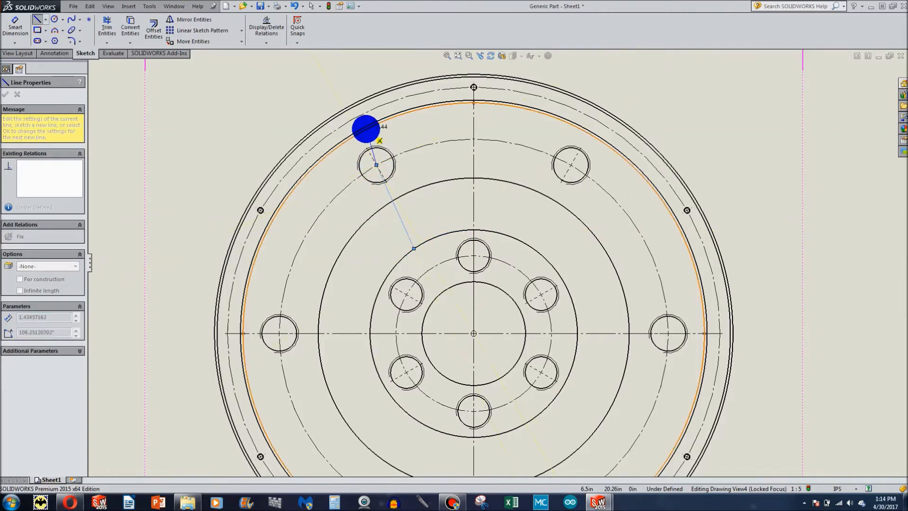
pyautogui.moveTo(365, 129); pyautogui.dragTo(358, 131)
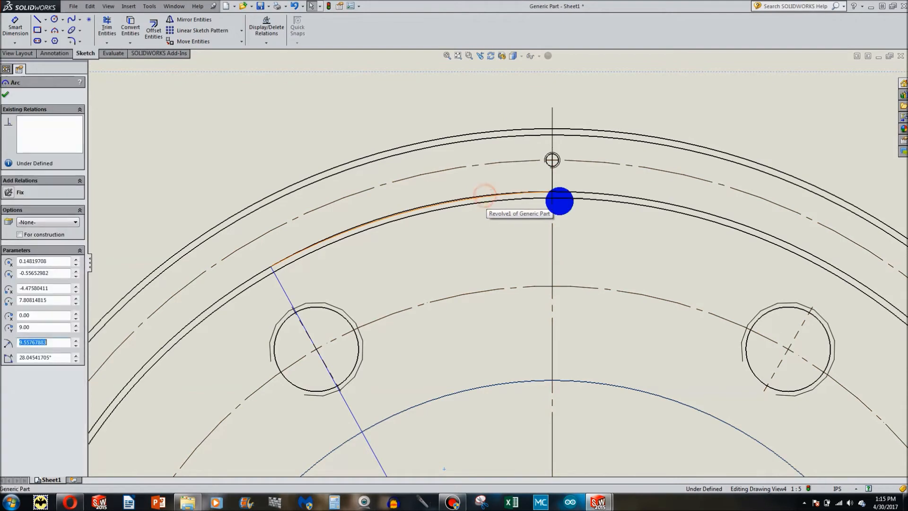
pyautogui.click(559, 202)
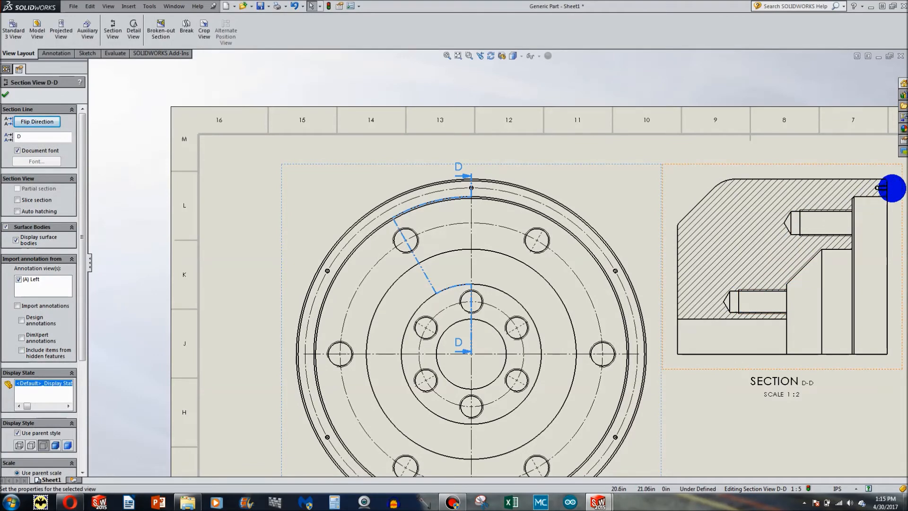
pyautogui.moveTo(724, 298)
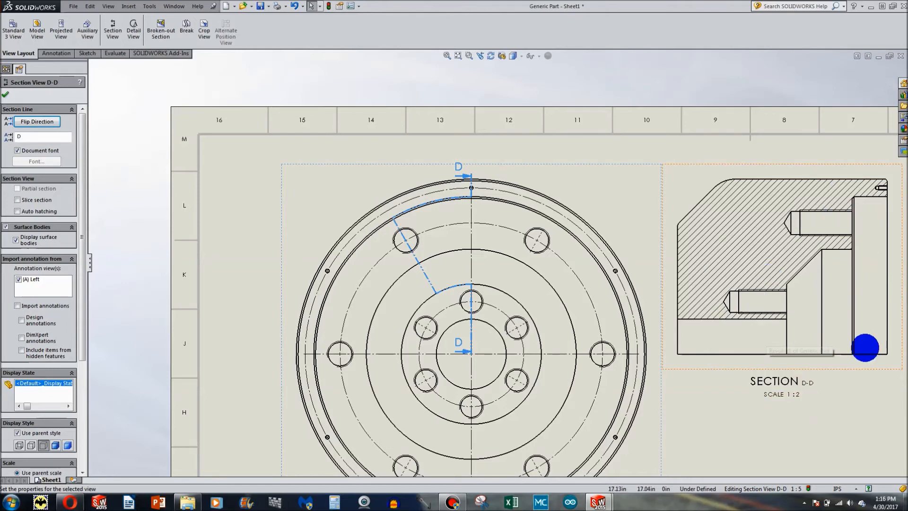
pyautogui.moveTo(740, 282)
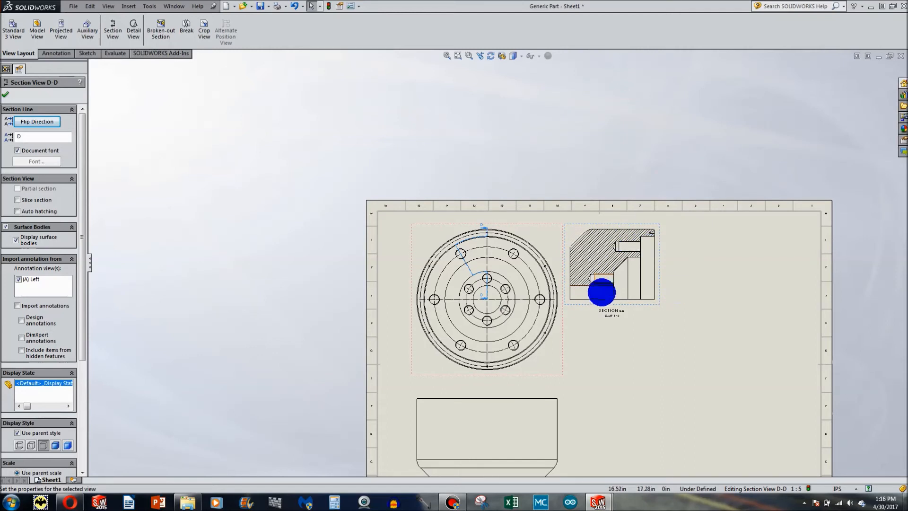
pyautogui.moveTo(611, 292)
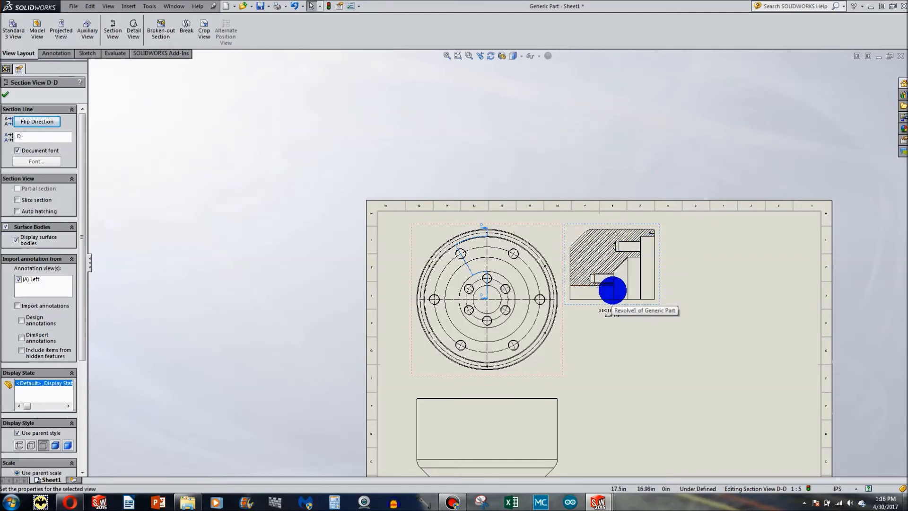